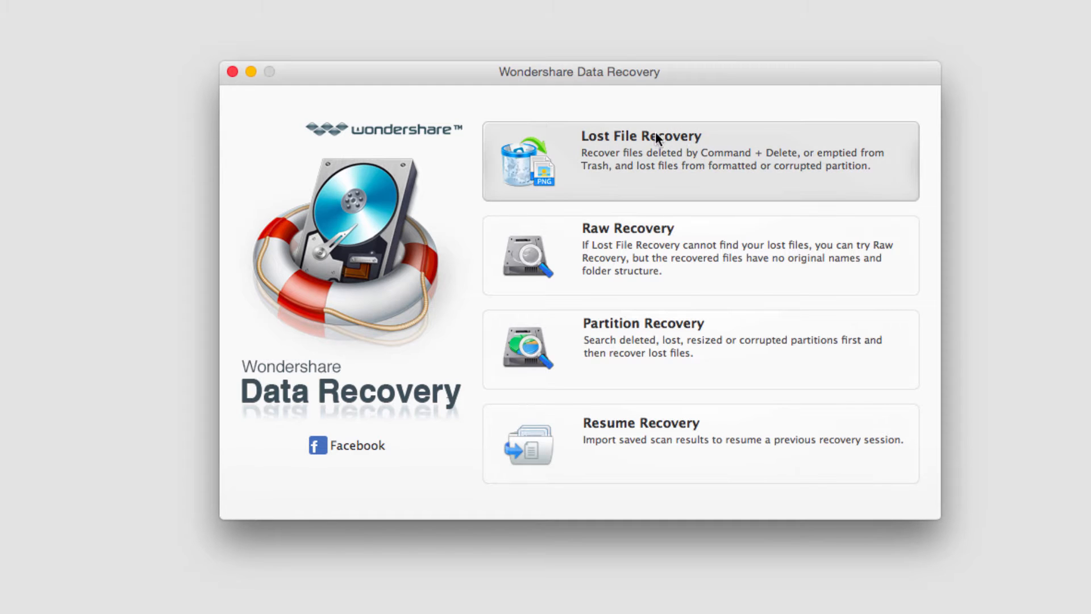
Choose Lost File Recovery on the start screen to list drives
left_click(654, 136)
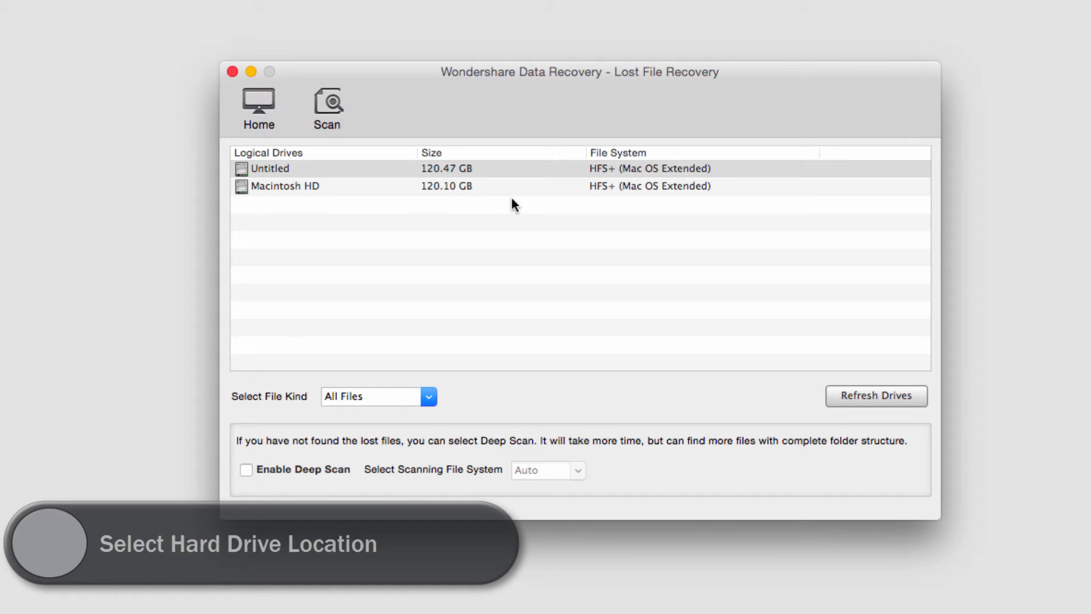
mouse_move(446, 198)
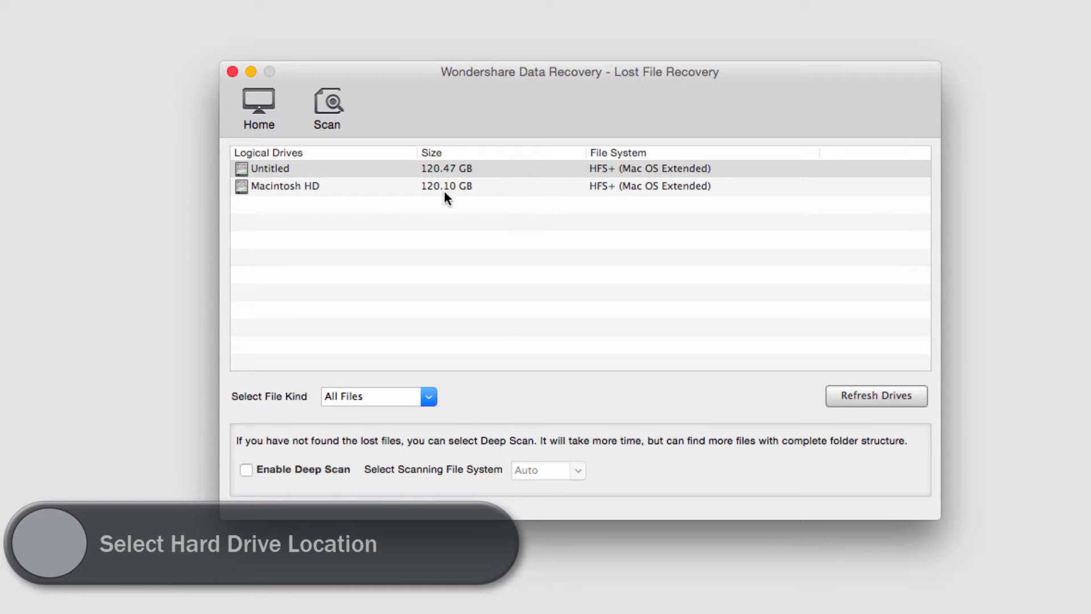
Select Macintosh HD from the Logical Drives list, keeping all file types
left_click(284, 186)
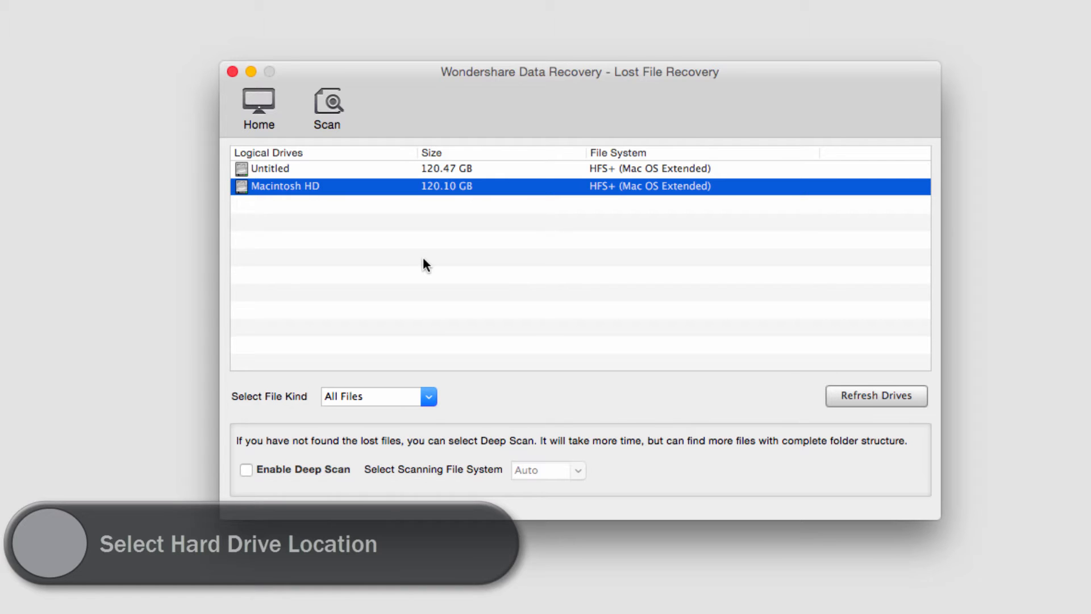
left_click(427, 396)
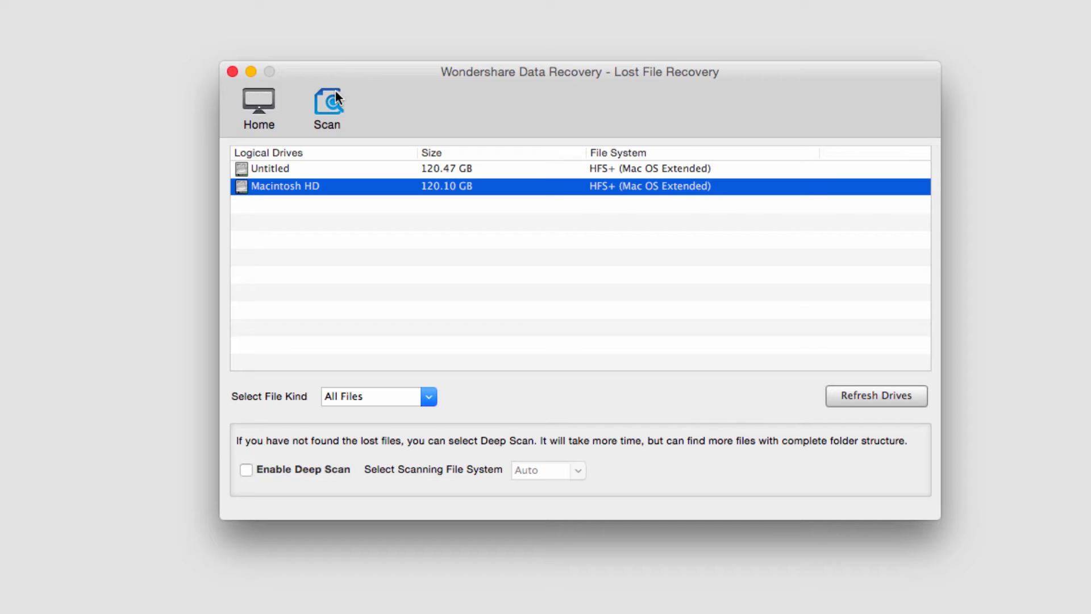
Scan Macintosh HD, then expand Lost Location > uls > com.microsoft.Word > Temporary Recordings
left_click(327, 105)
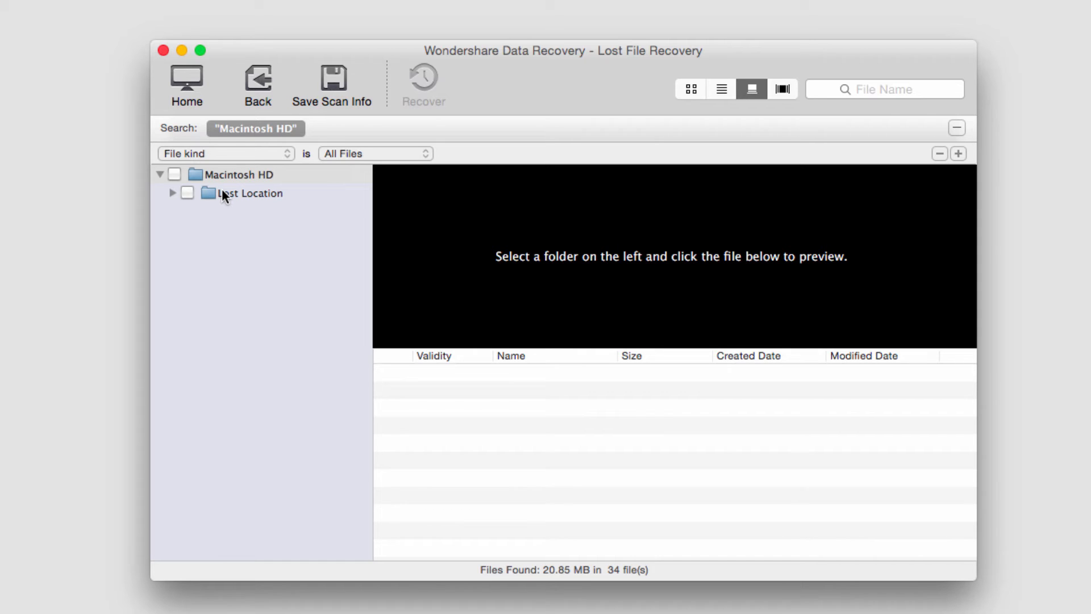
left_click(172, 193)
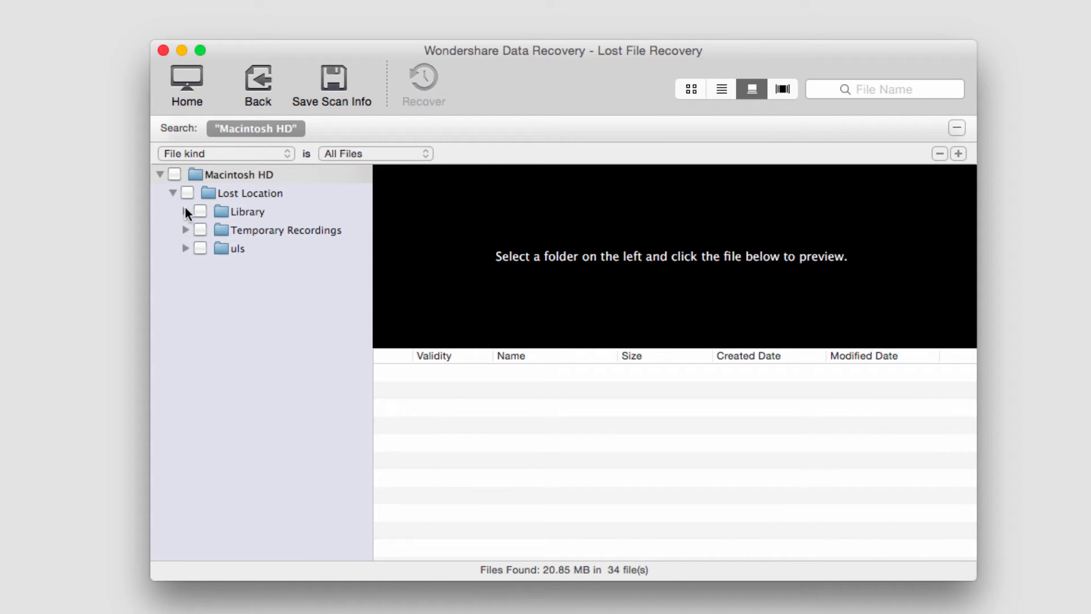
left_click(186, 248)
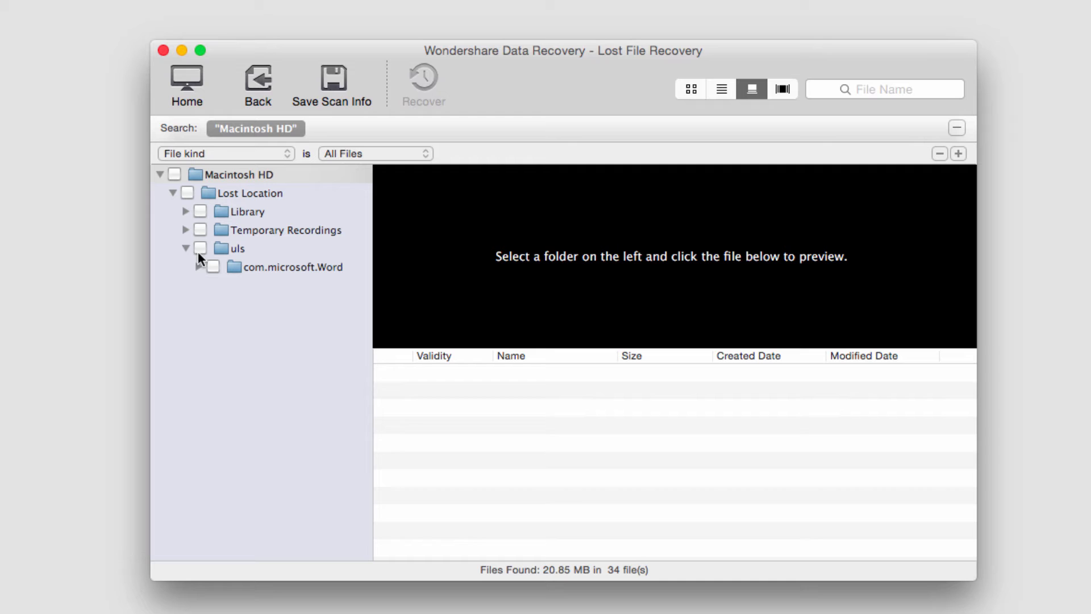
left_click(198, 267)
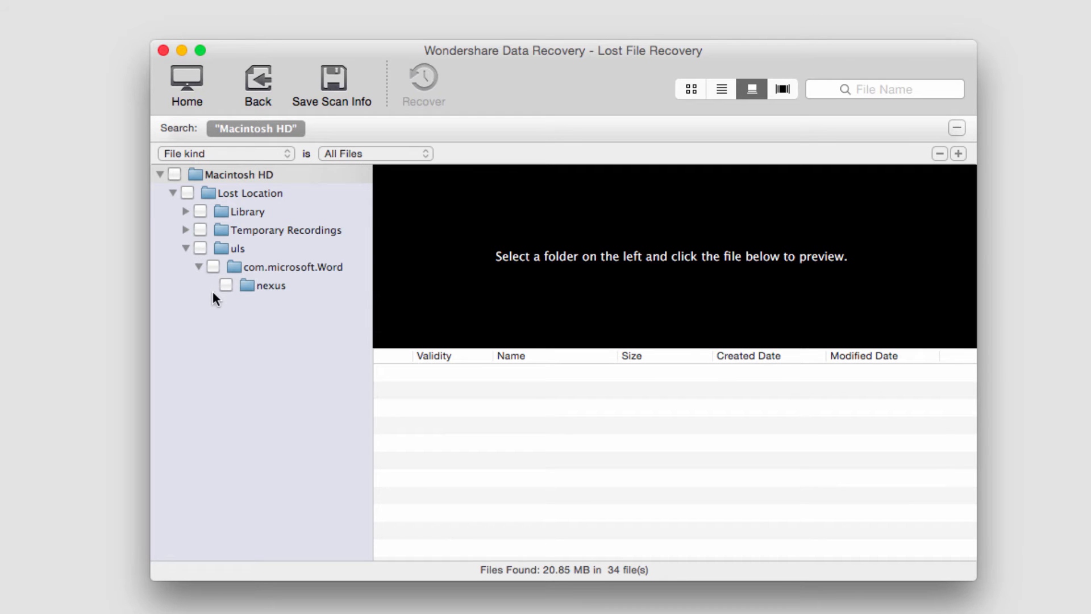
left_click(268, 285)
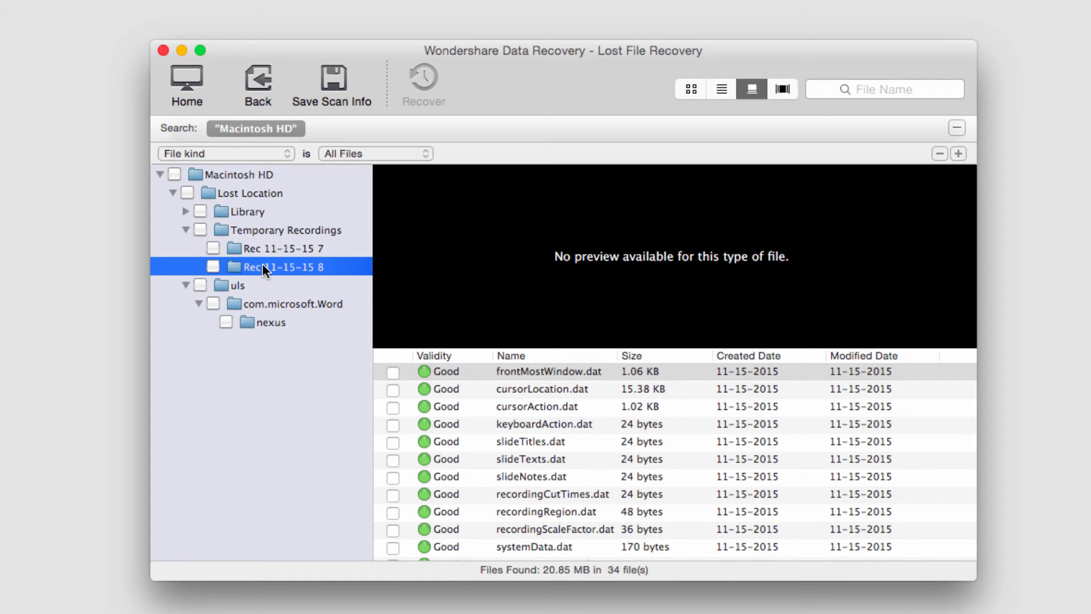
Check eleven .dat files, including recordingScaleFactor.dat and systemData.dat, totaling about 17.8 KB
scroll("down", 3)
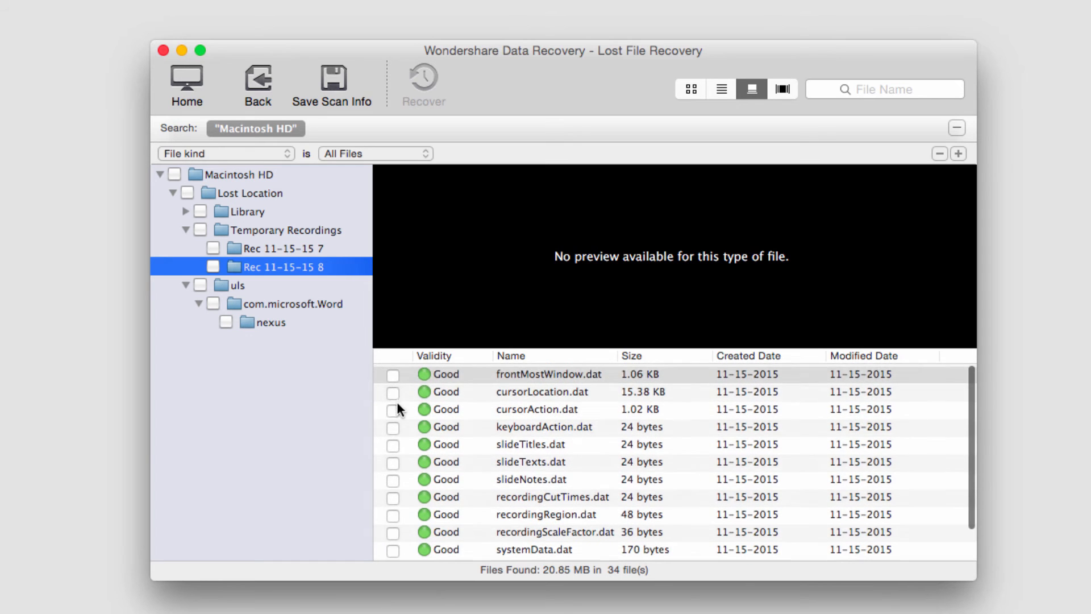
left_click(393, 409)
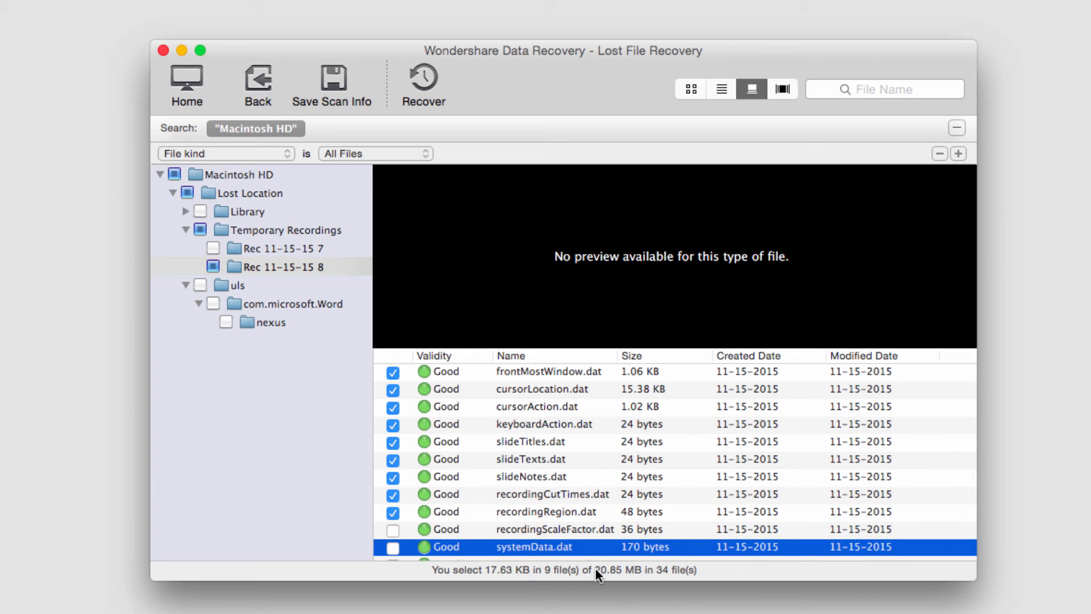
left_click(393, 530)
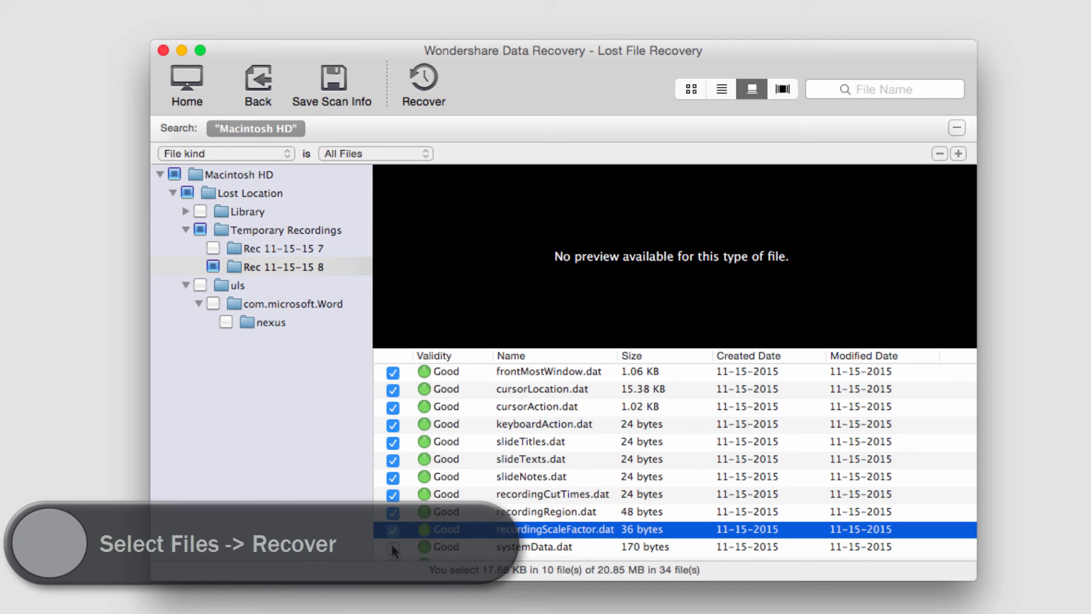
left_click(393, 547)
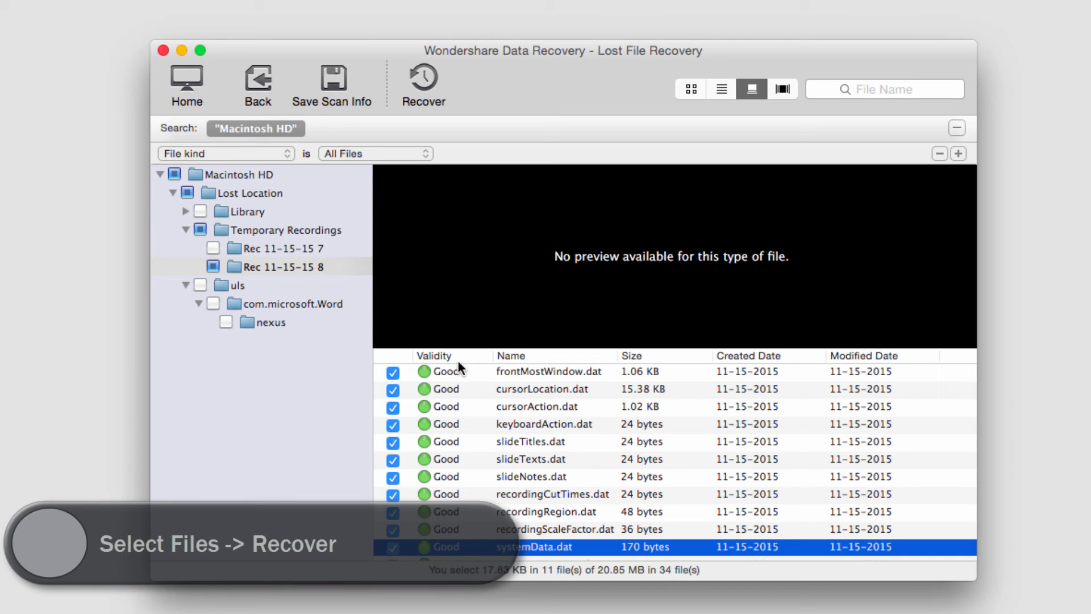
mouse_move(500, 181)
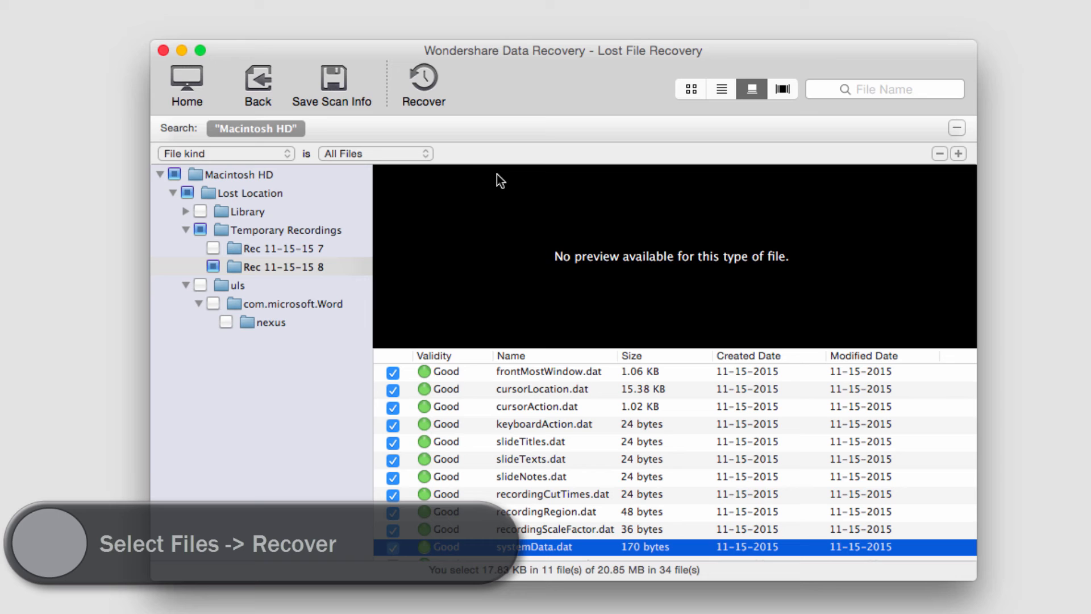
Recover the checked files into 'recoverd files from hd' and open its Macintosh HD folder
left_click(423, 80)
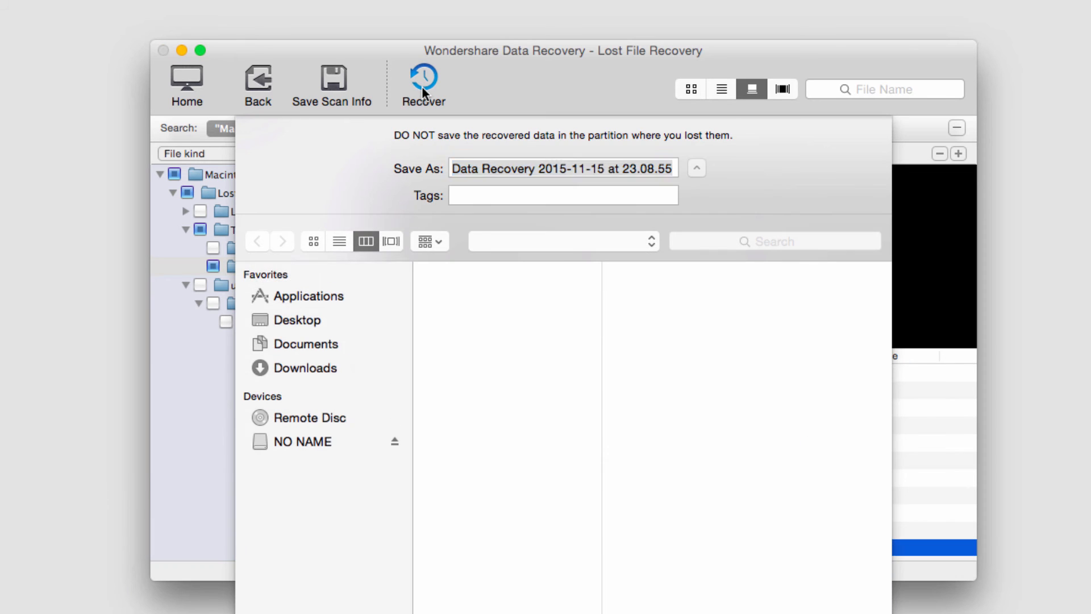
left_click(304, 441)
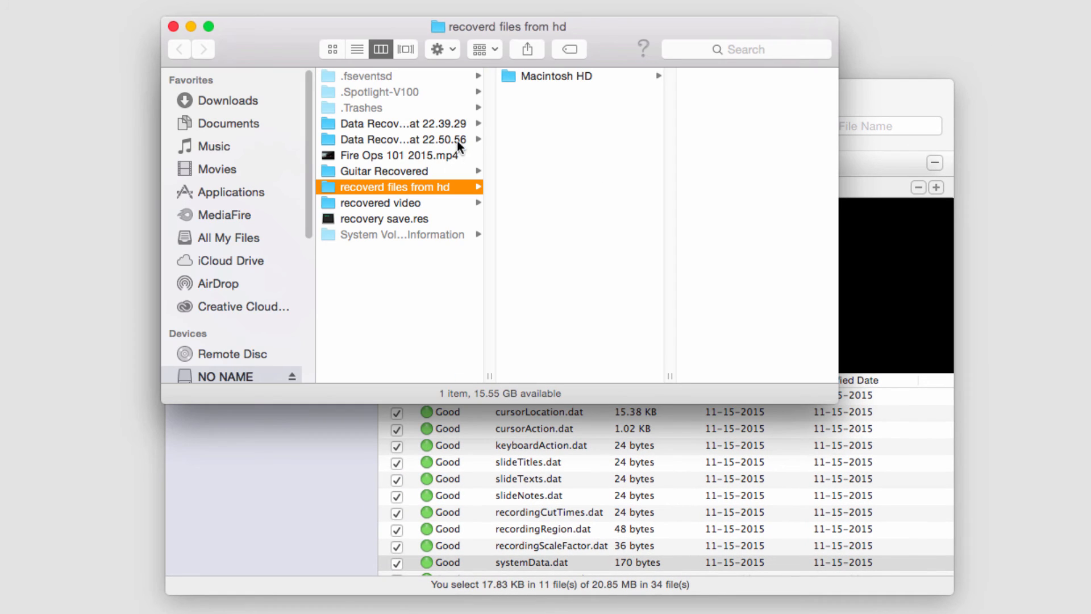
left_click(547, 75)
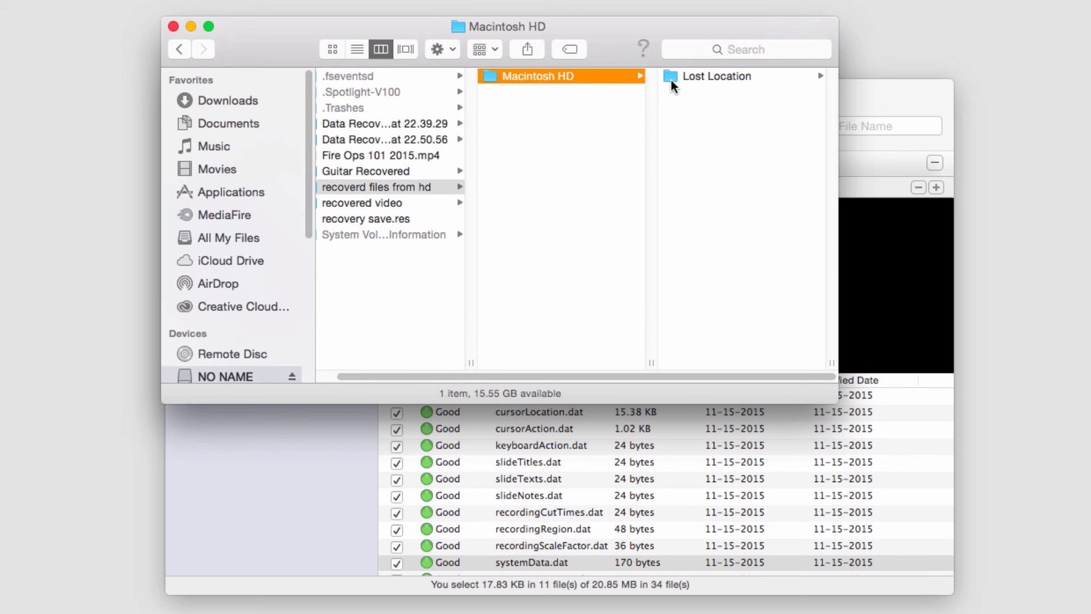